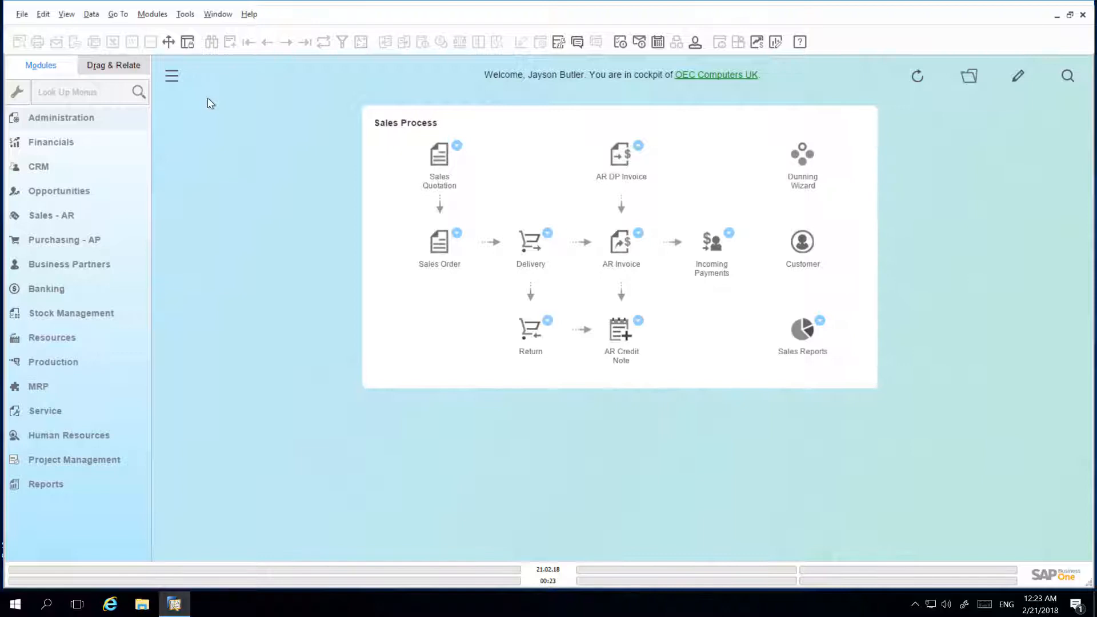
pyautogui.moveTo(239, 116)
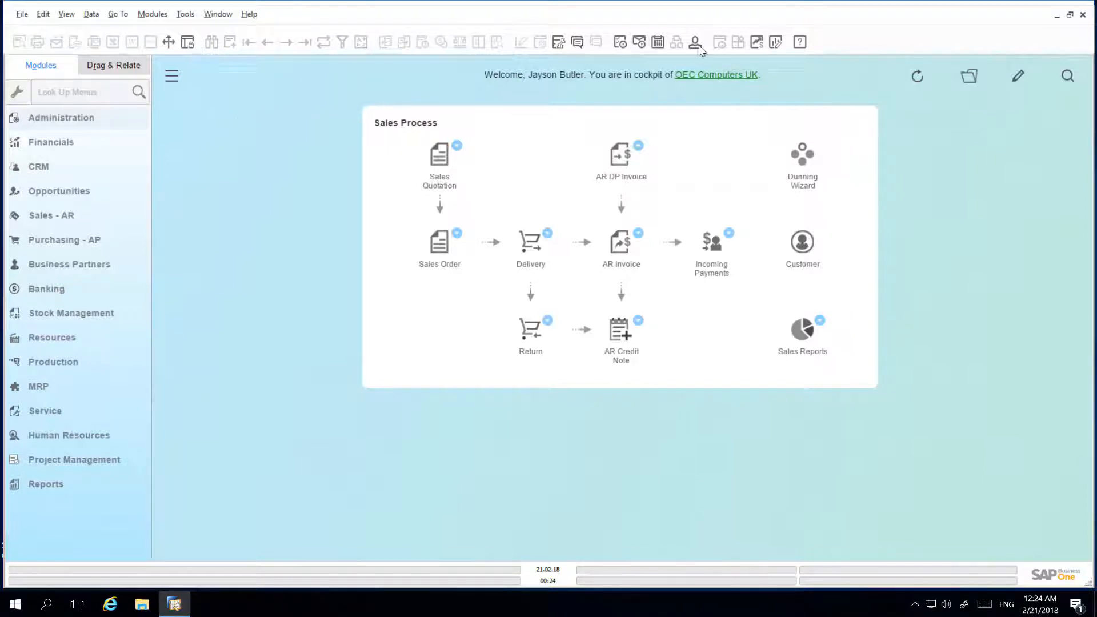
# Show Jayson Butler's general account details in My Personal Settings
pyautogui.click(695, 42)
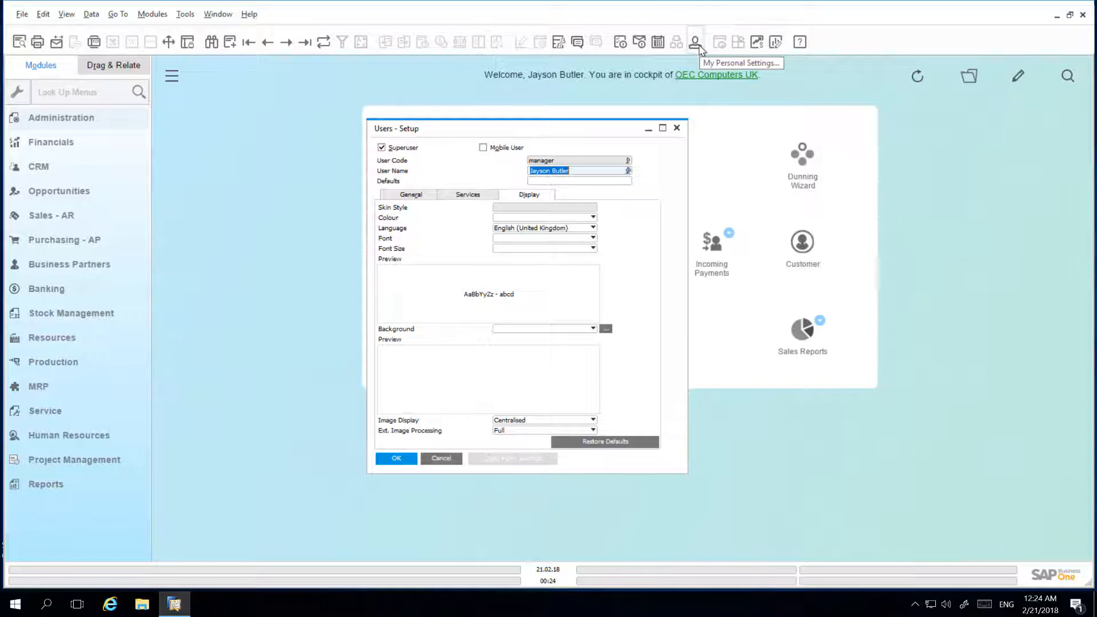
pyautogui.moveTo(701, 46)
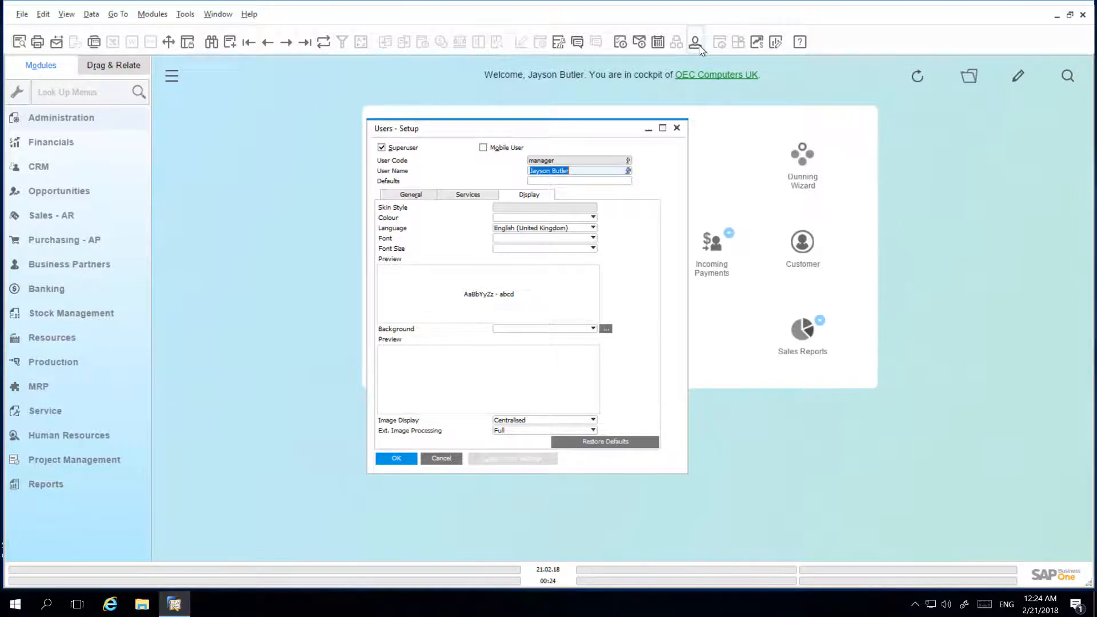
pyautogui.moveTo(428, 183)
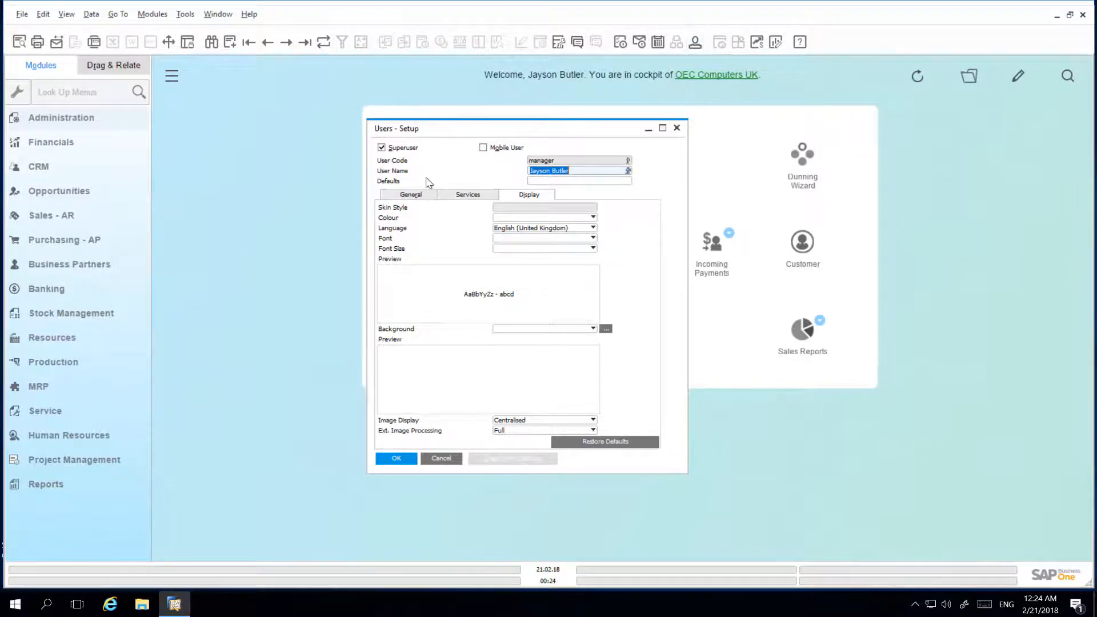
pyautogui.click(409, 195)
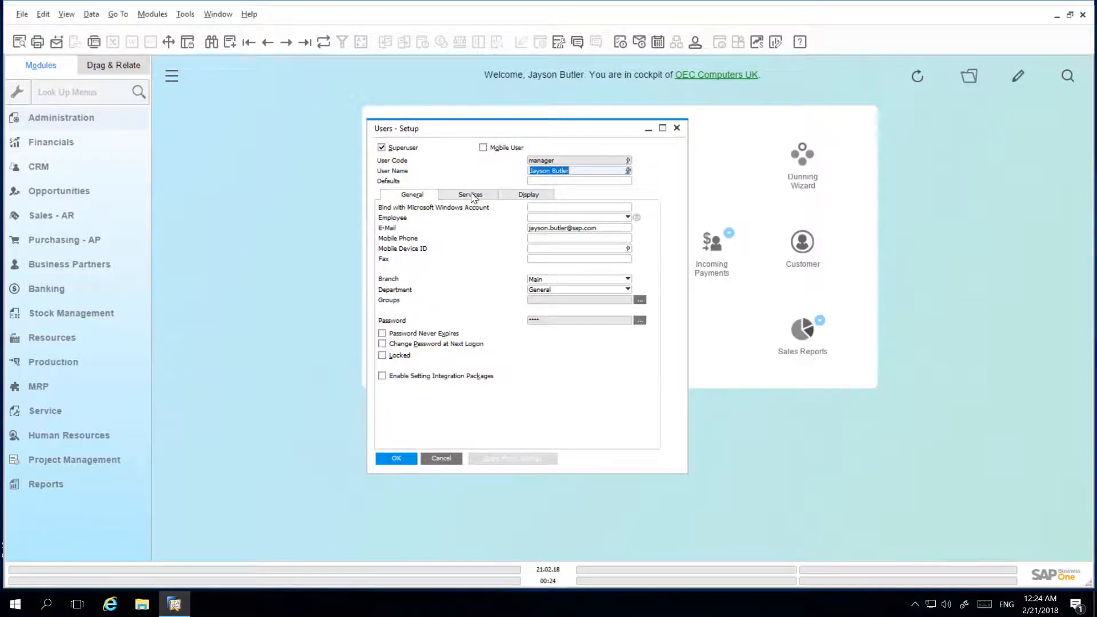
# Under Services, enable Display Inbox When New Message Arrives and set Screen Locking Time to 60 minutes
pyautogui.click(471, 194)
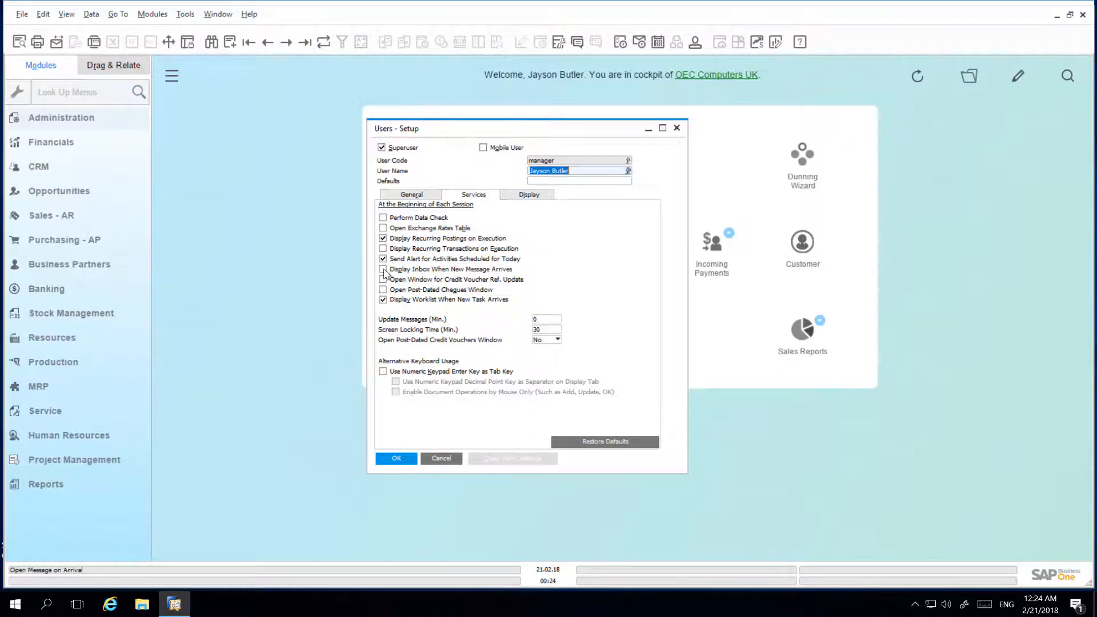
pyautogui.click(383, 269)
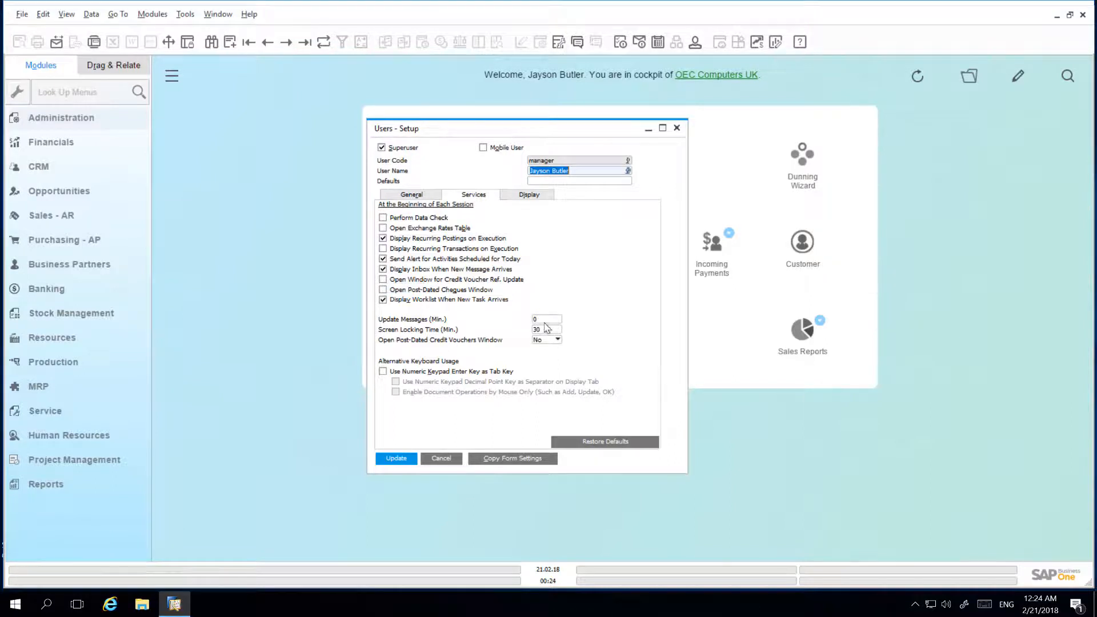
pyautogui.write('60')
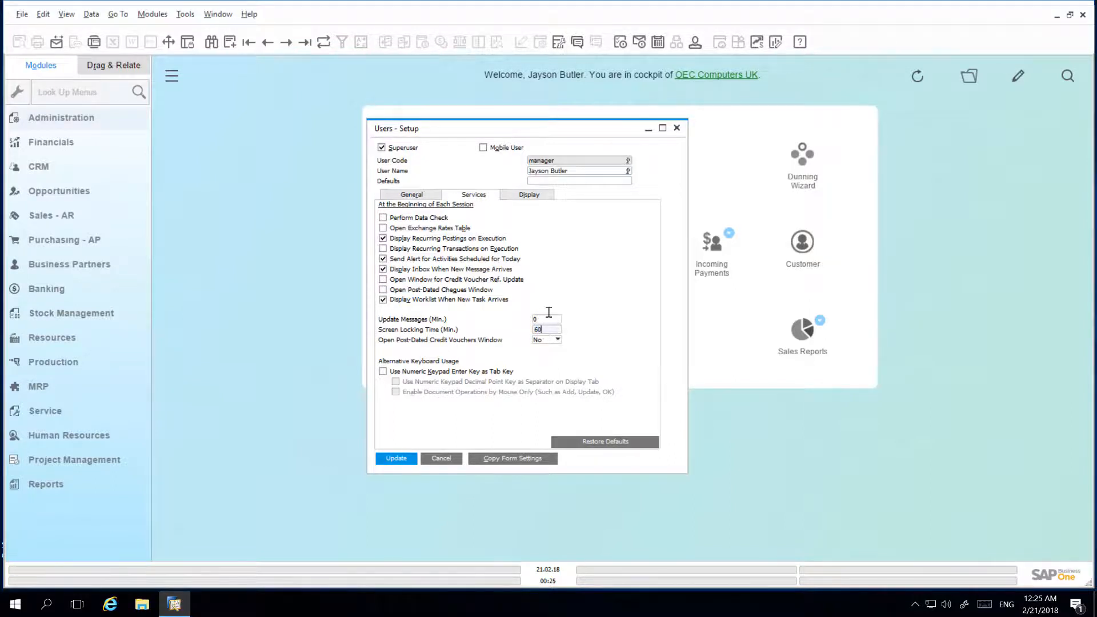
pyautogui.click(528, 194)
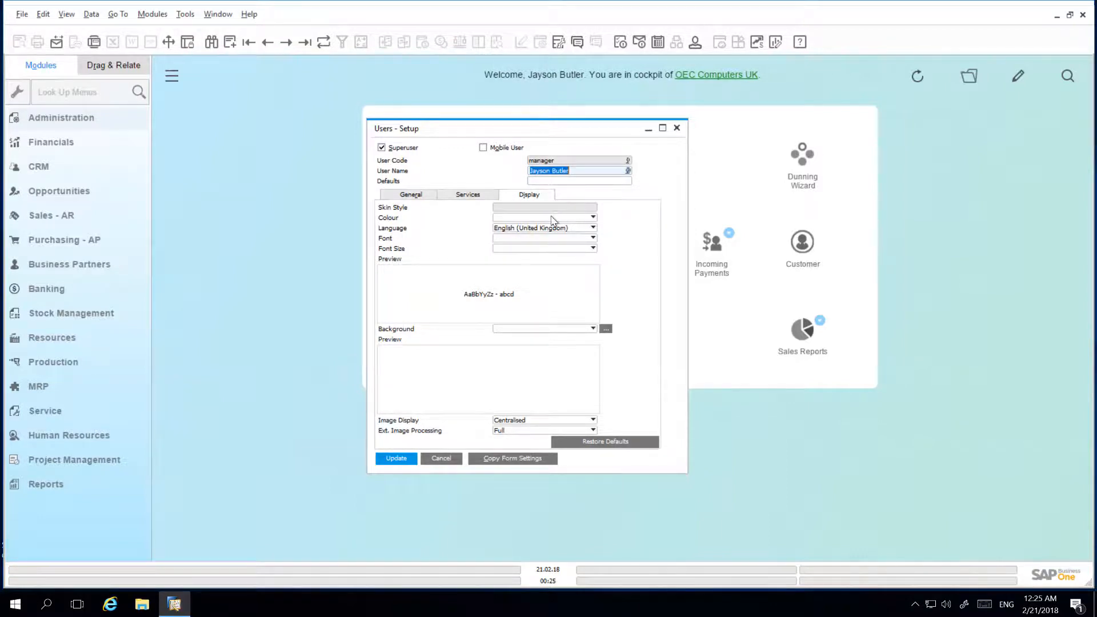
# Set the display colour scheme to Classic and the font size to 12
pyautogui.click(592, 217)
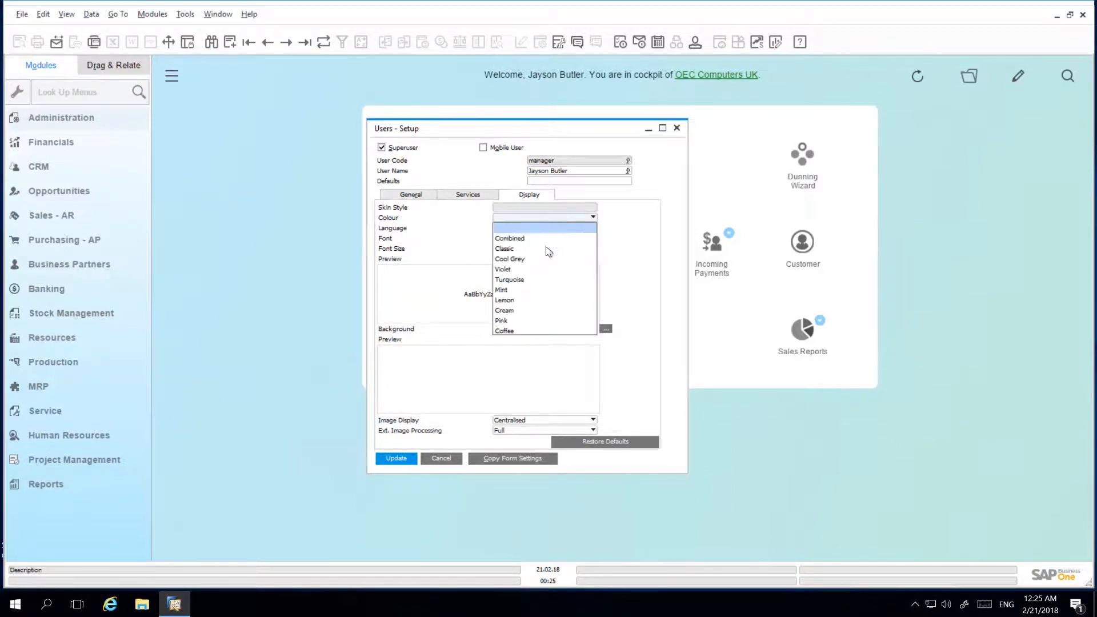
pyautogui.click(504, 248)
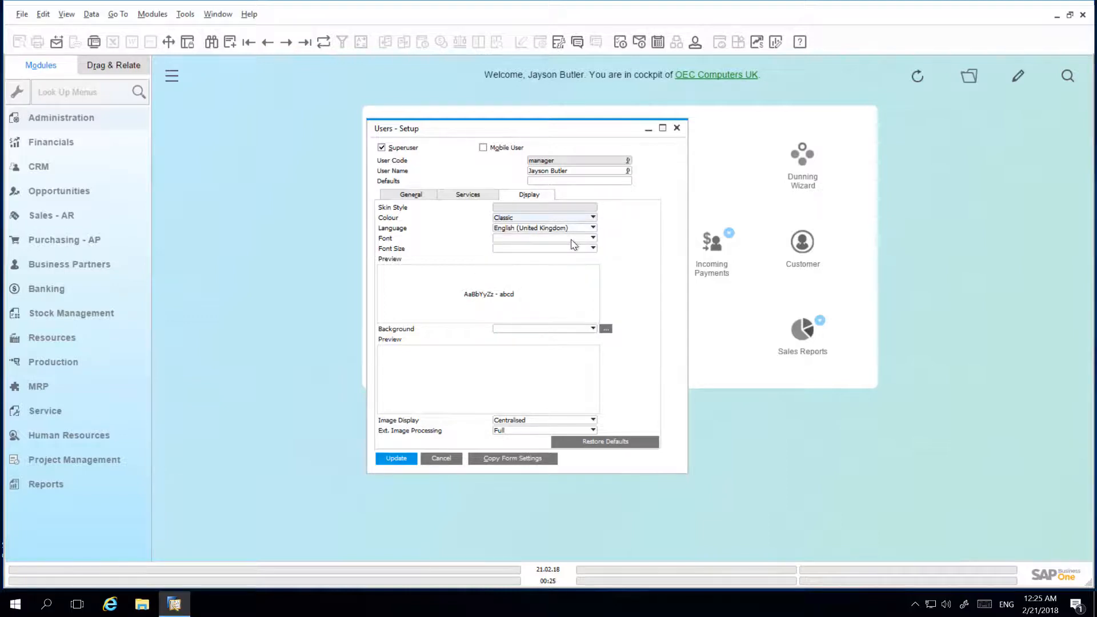
pyautogui.moveTo(544, 248)
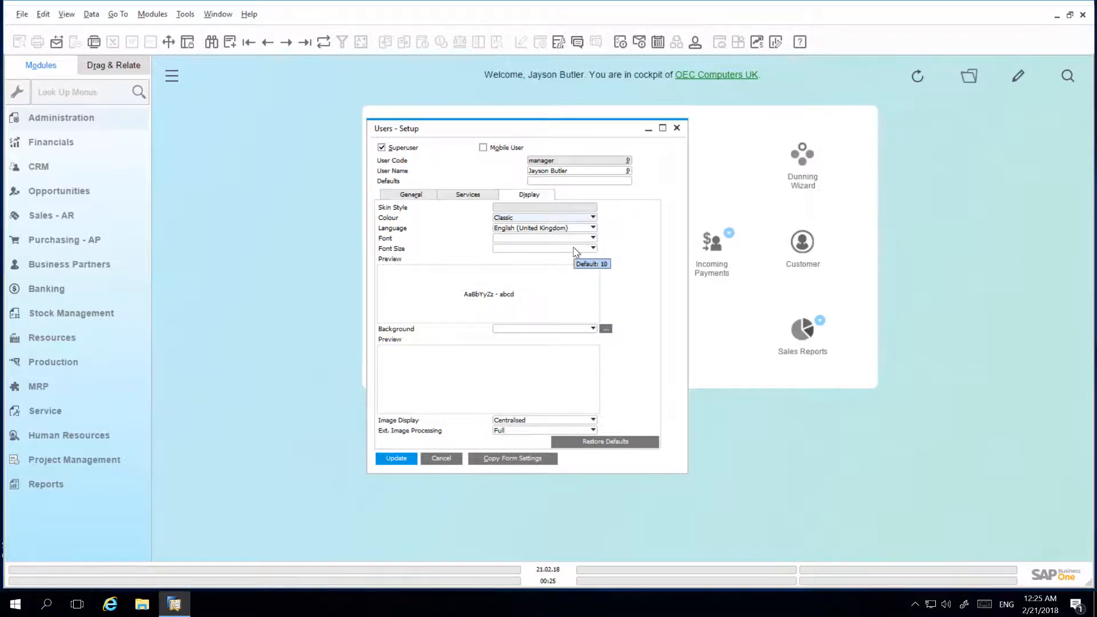
pyautogui.click(592, 248)
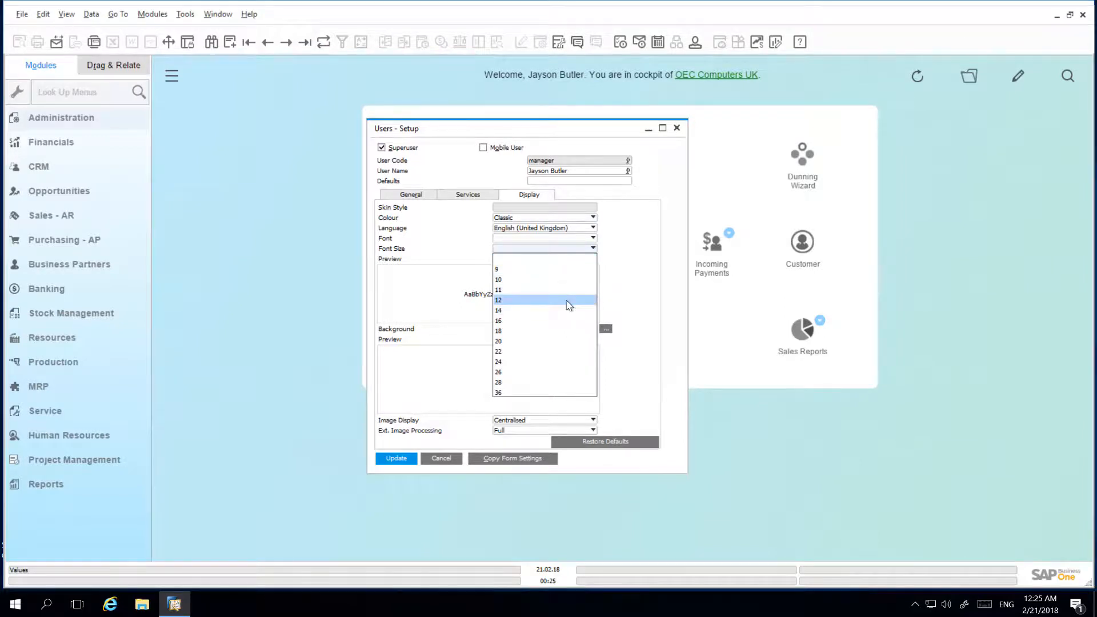
pyautogui.click(498, 299)
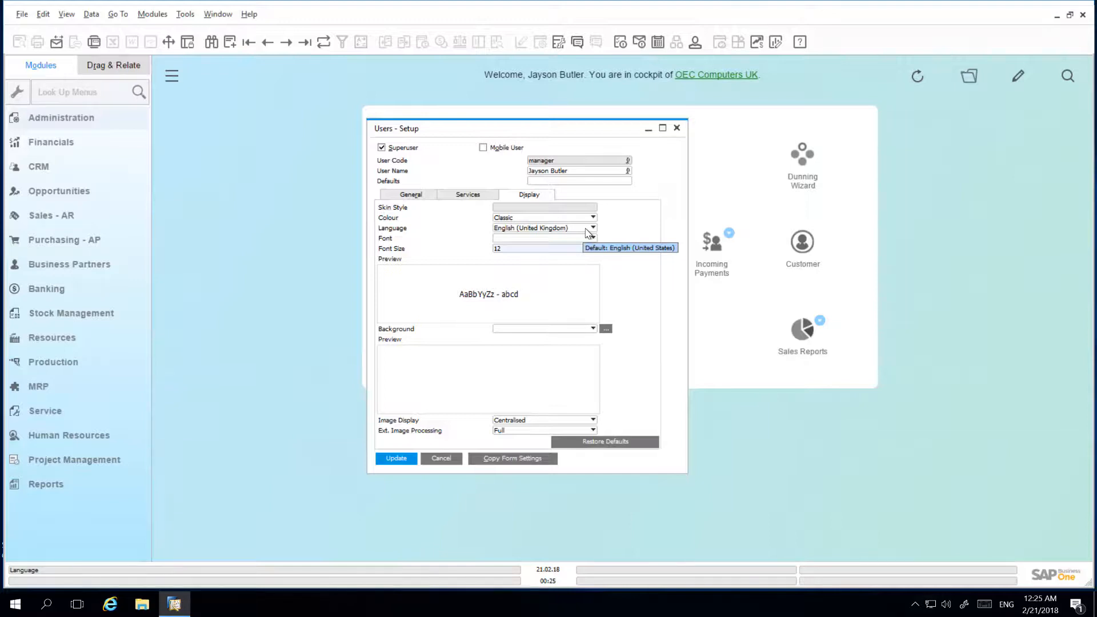
# Set the interface language to German and update the personal settings
pyautogui.click(592, 227)
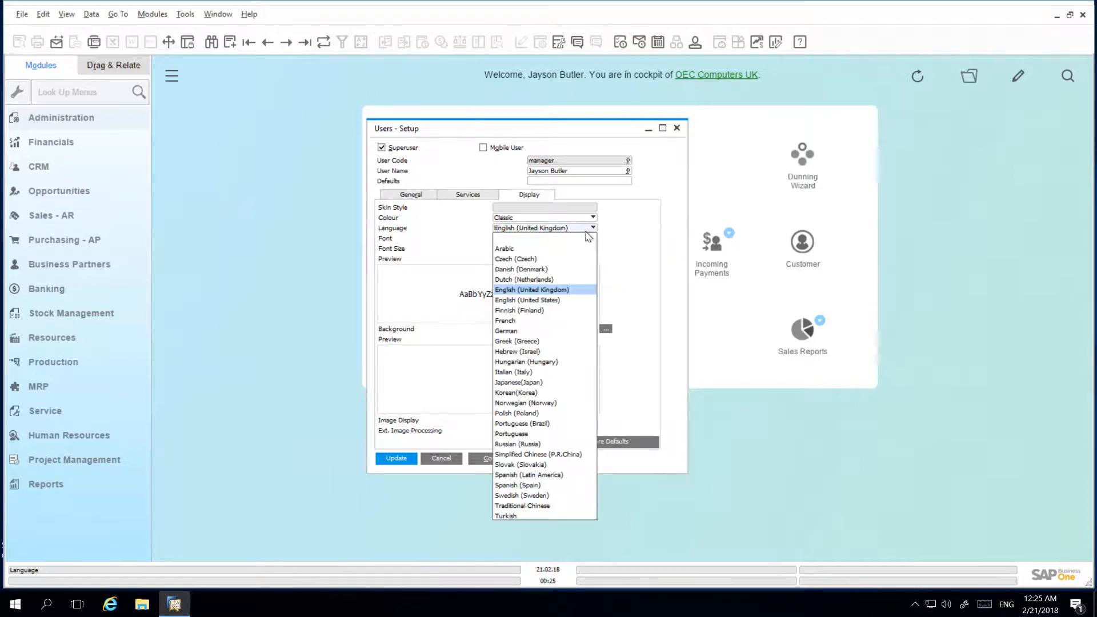
pyautogui.click(506, 332)
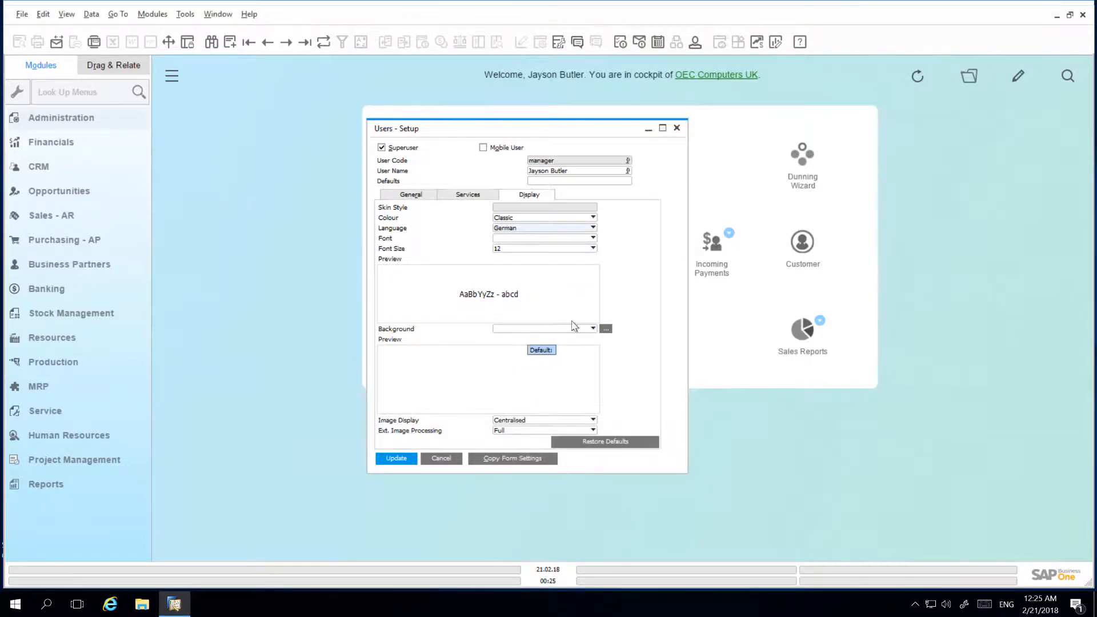
pyautogui.click(592, 327)
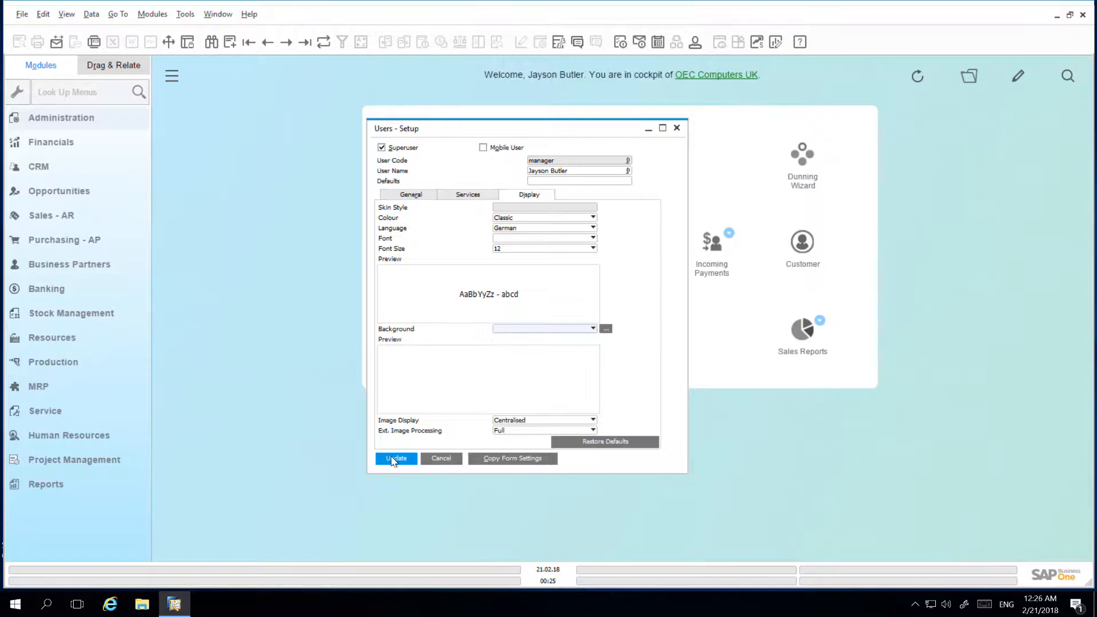
pyautogui.click(396, 459)
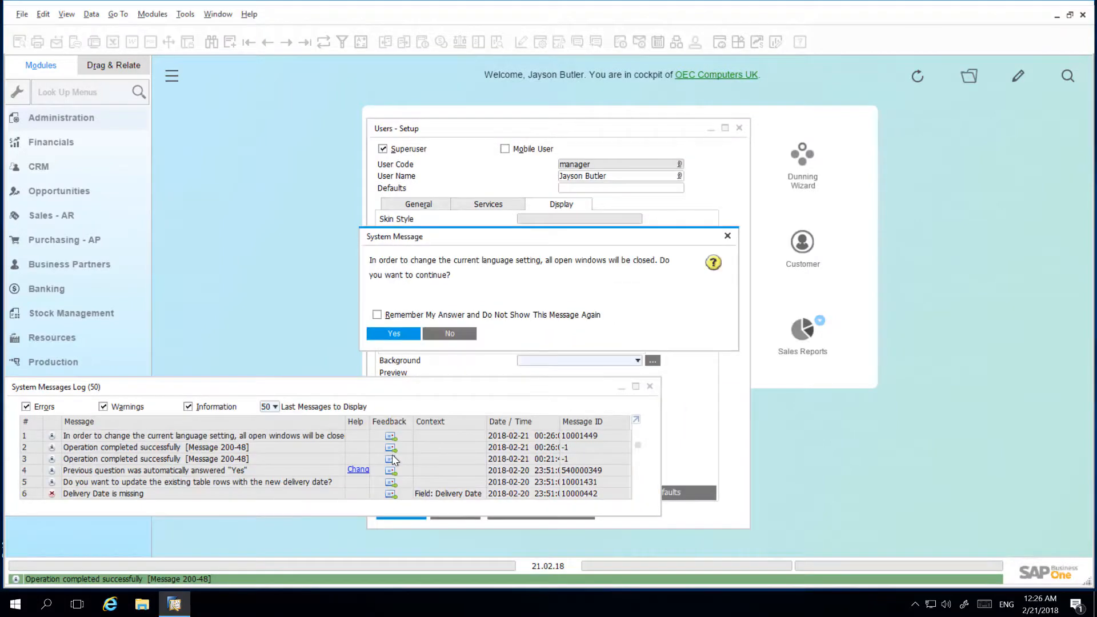
# Confirm closing open windows so the interface reloads in German, then show the modules menu
pyautogui.click(393, 334)
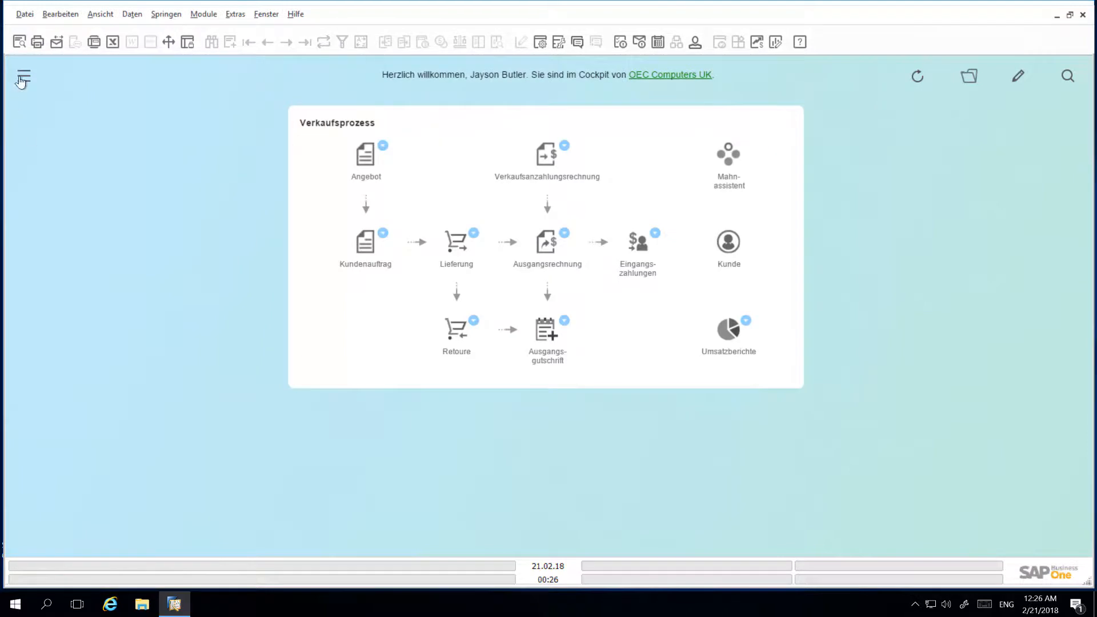
pyautogui.click(23, 78)
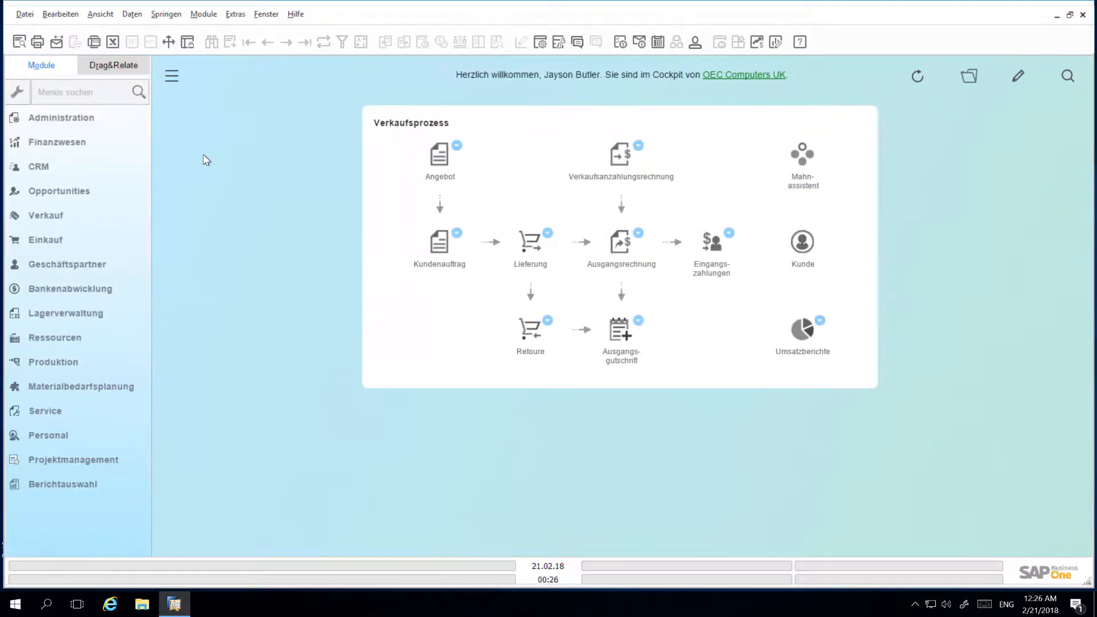